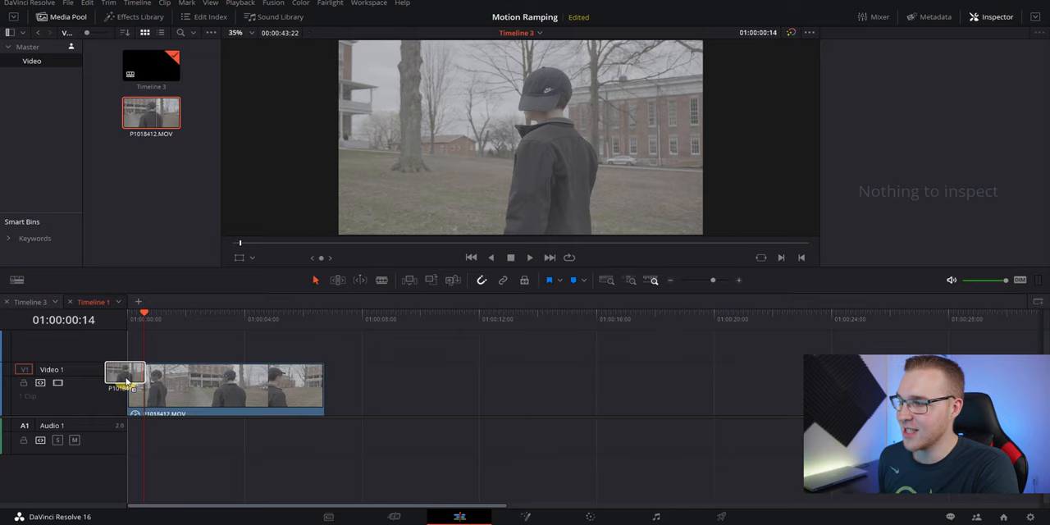
# Step: Enable Retime Controls on the selected clip and place the playhead at the ramp's start
pyautogui.click(123, 378)
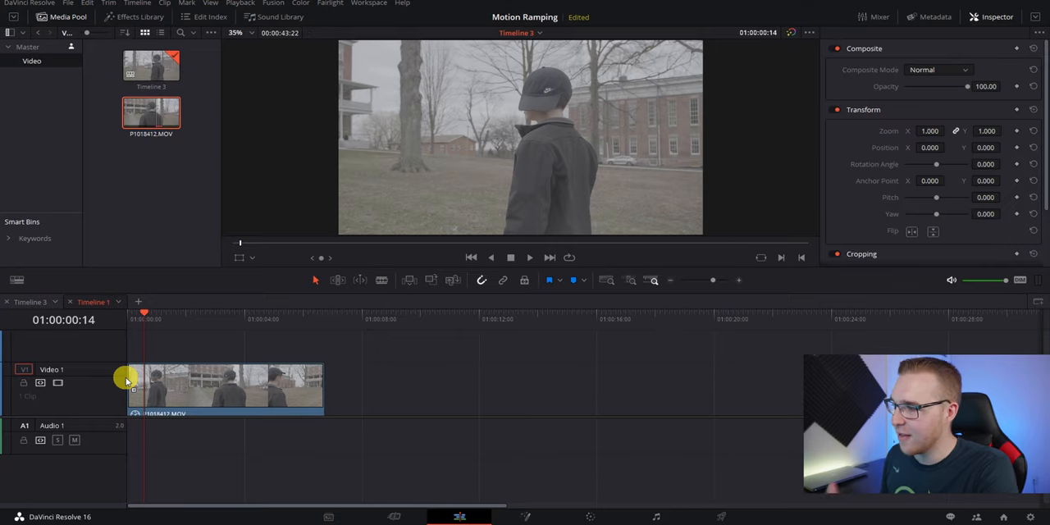
pyautogui.rightClick(226, 385)
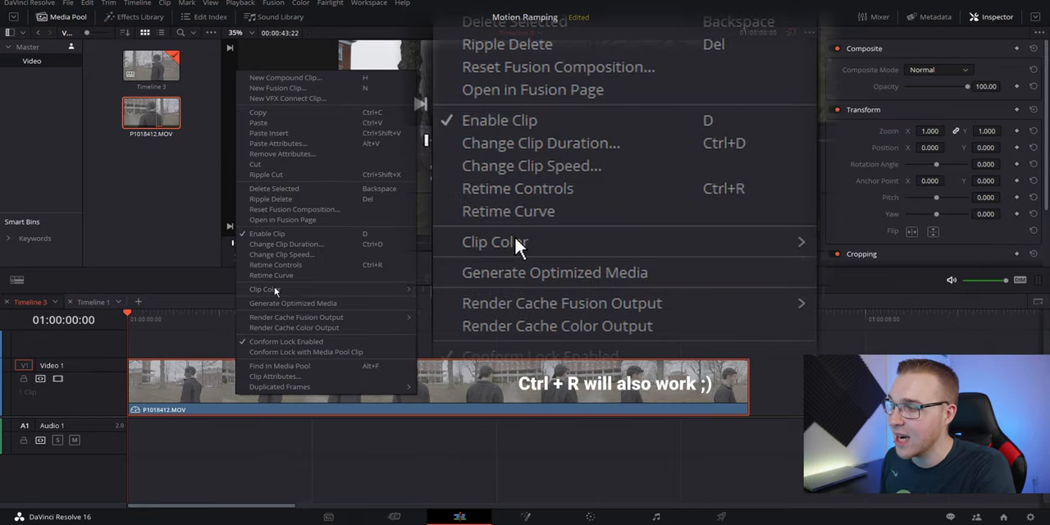
pyautogui.click(519, 187)
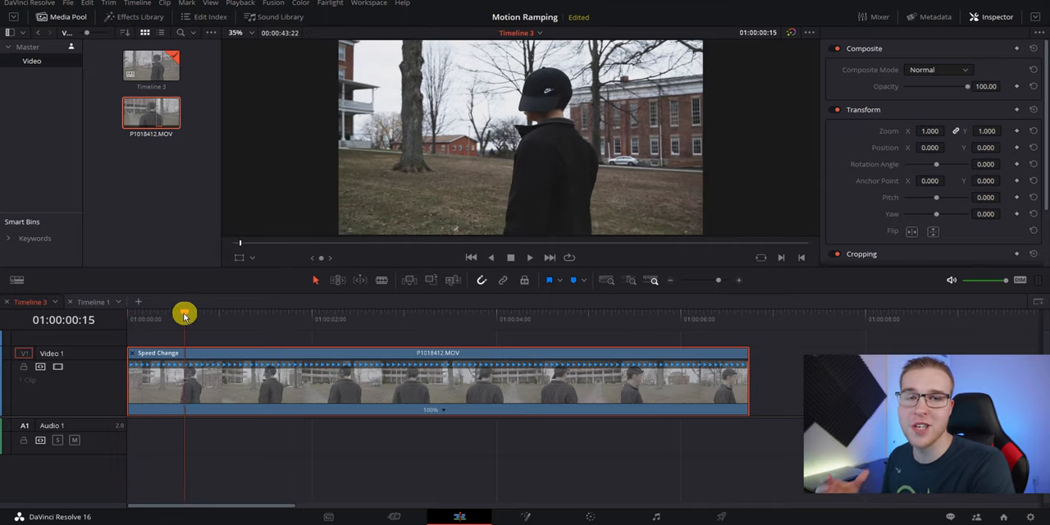
pyautogui.moveTo(184, 315); pyautogui.dragTo(179, 315)
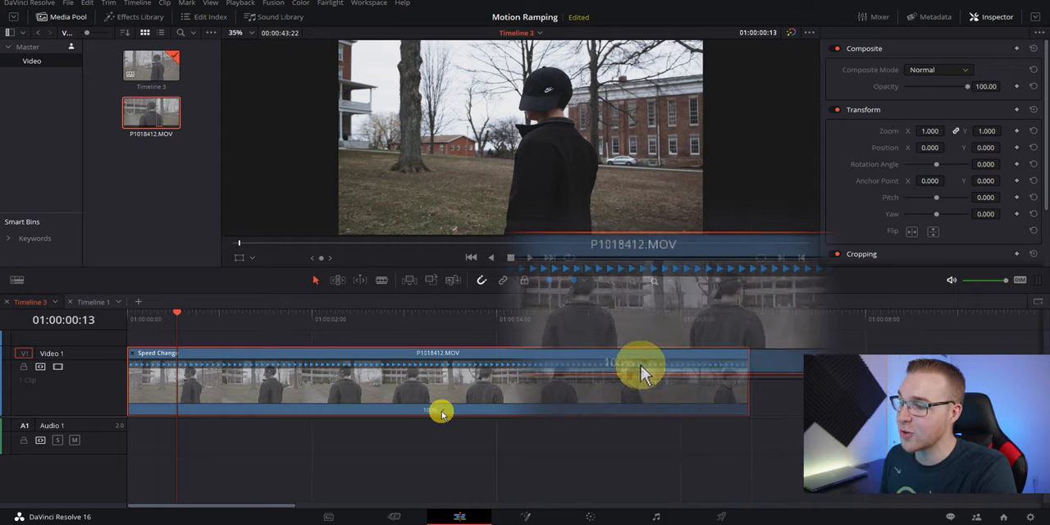
# Step: Add two speed points and raise the middle section's speed to about 462%, ends at 100%
pyautogui.rightClick(443, 410)
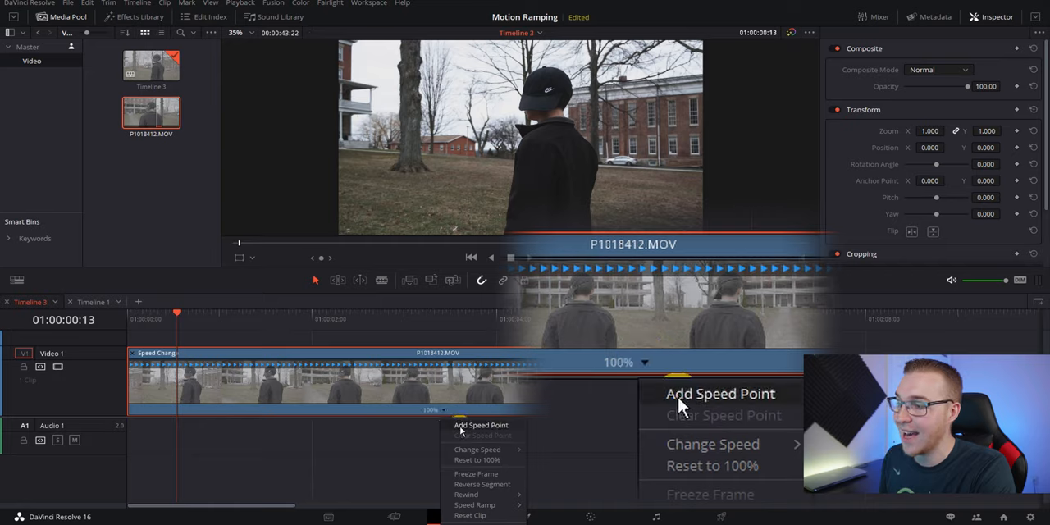
pyautogui.click(480, 425)
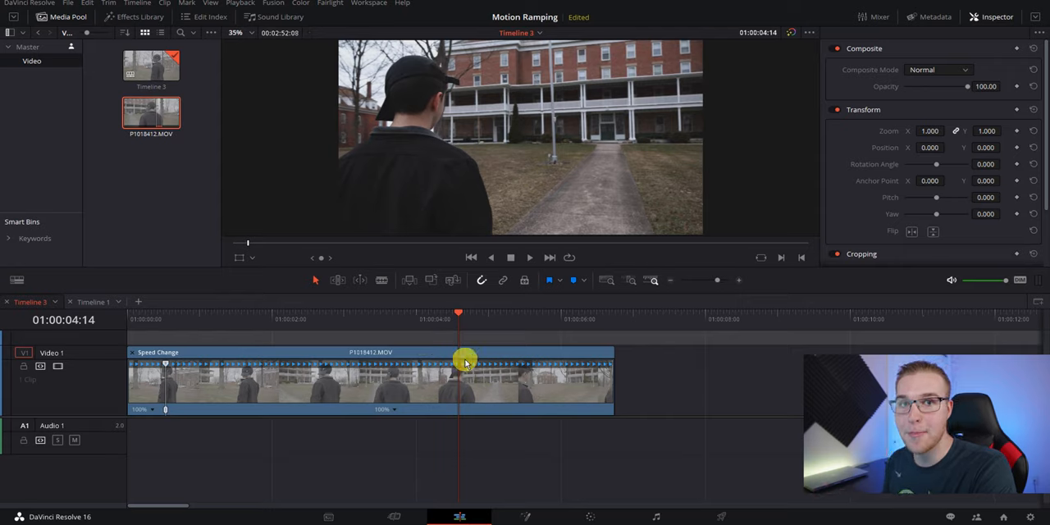
pyautogui.rightClick(466, 363)
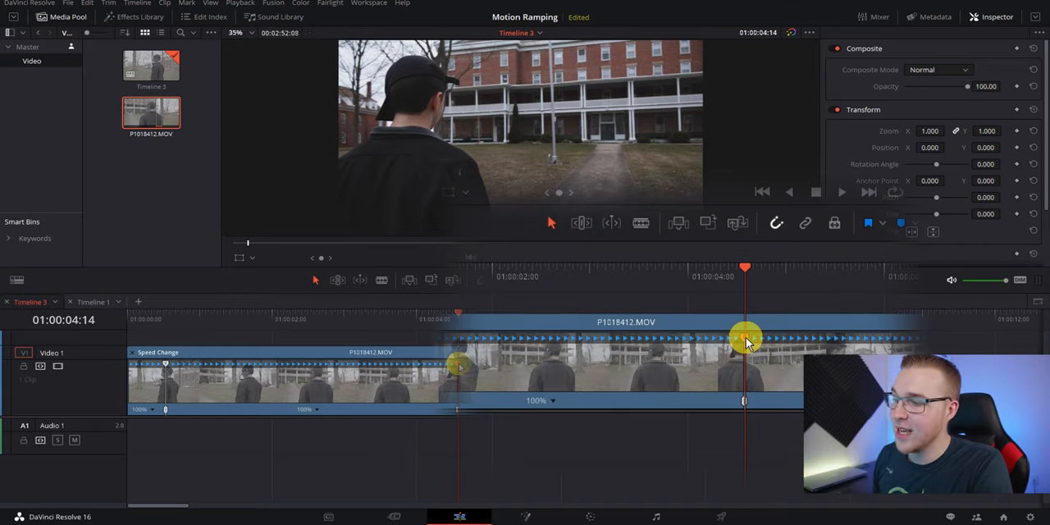
pyautogui.moveTo(745, 338); pyautogui.dragTo(692, 338)
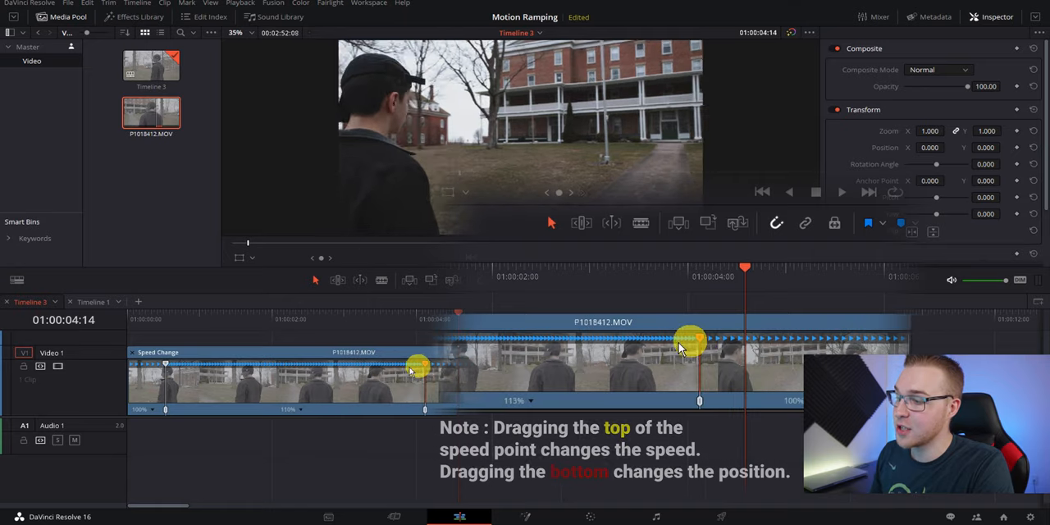
pyautogui.moveTo(689, 338); pyautogui.dragTo(473, 338)
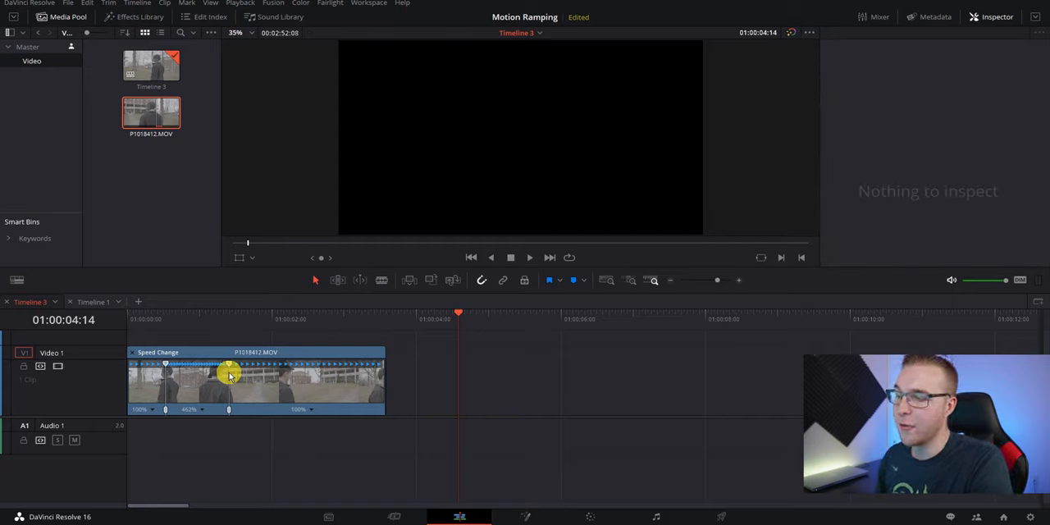
# Step: Show the Retime Speed curve and smooth its speed-change points into gradual bezier ramps
pyautogui.rightClick(230, 376)
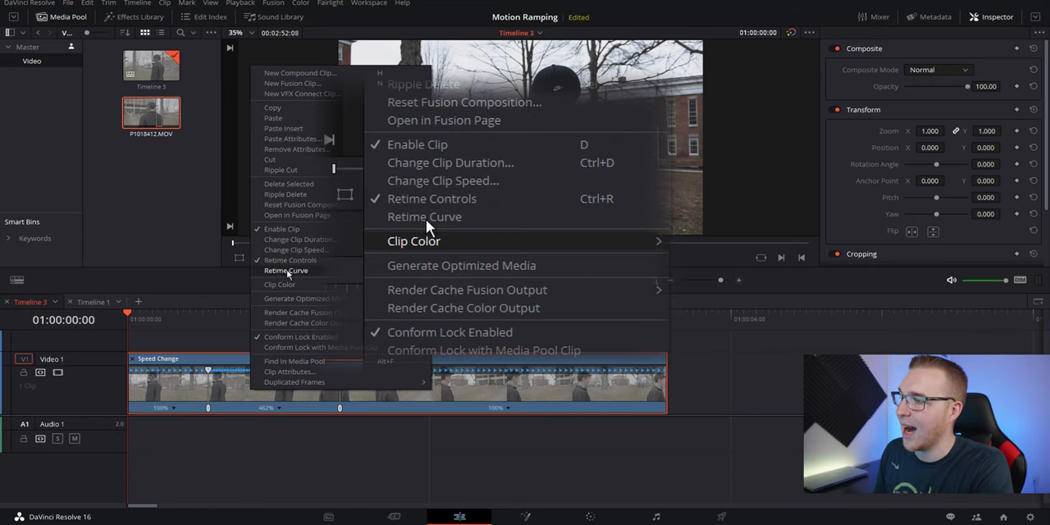
pyautogui.moveTo(424, 216)
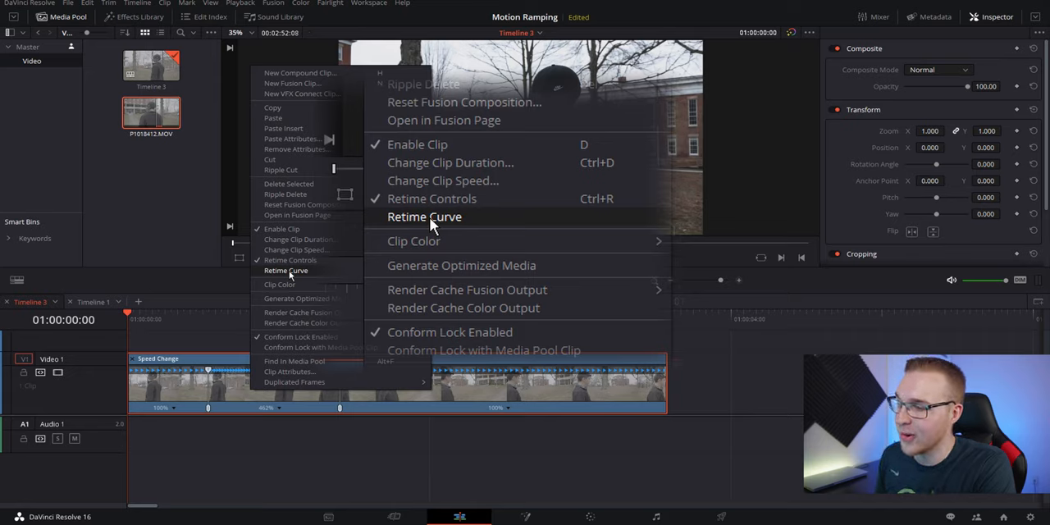
pyautogui.click(423, 216)
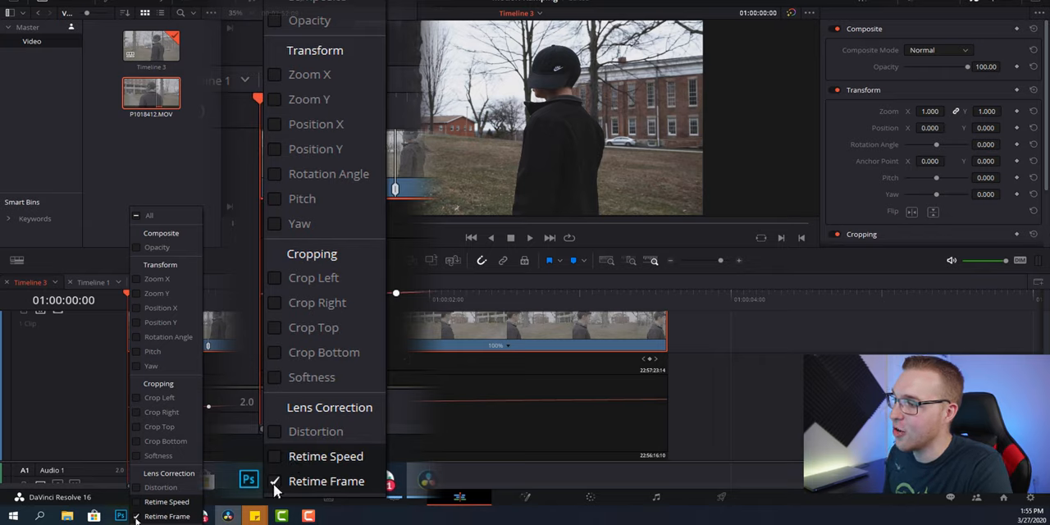
pyautogui.click(276, 481)
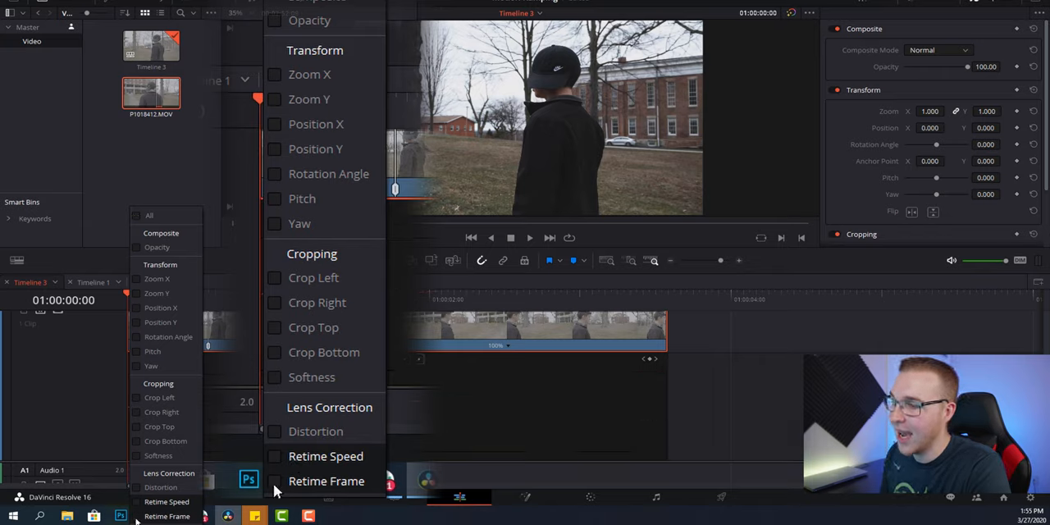
pyautogui.click(325, 456)
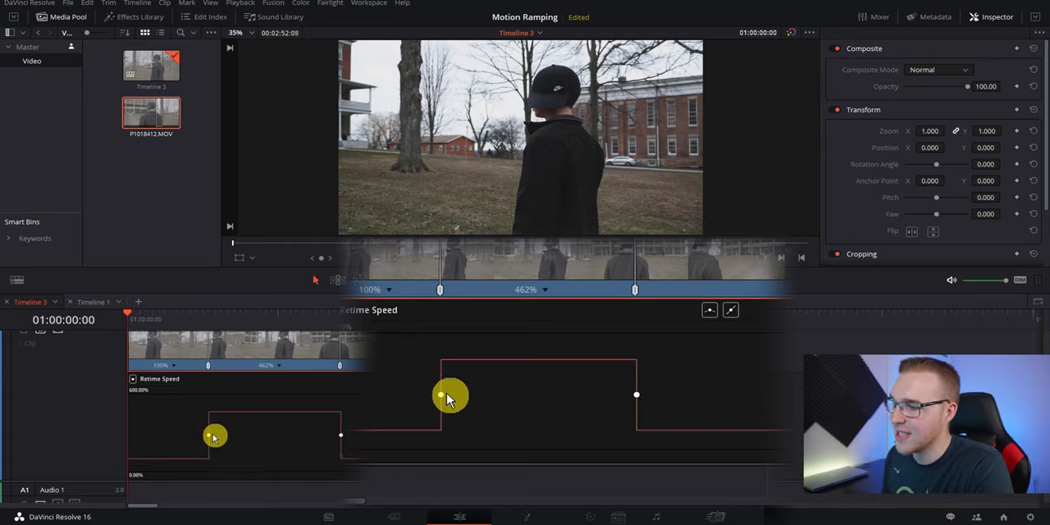
pyautogui.moveTo(676, 348)
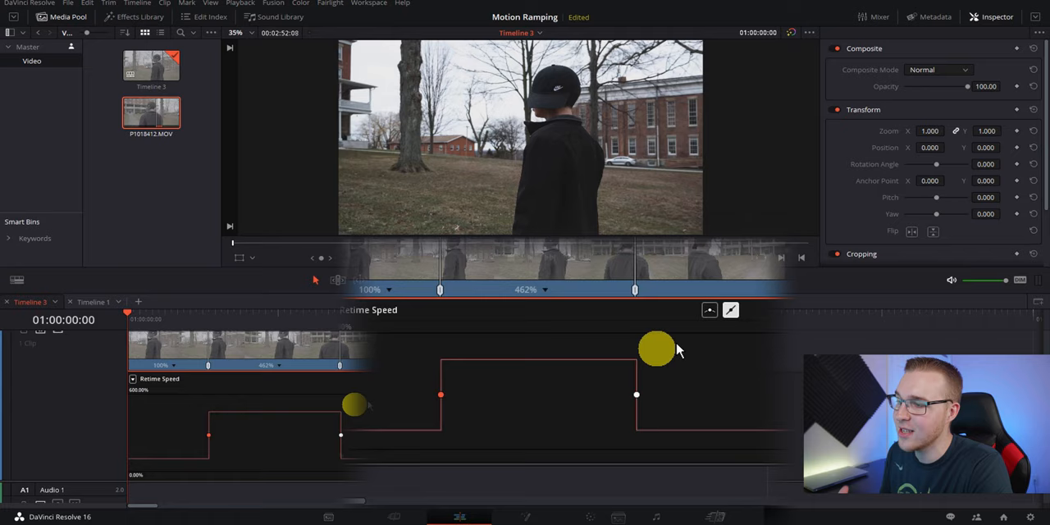
pyautogui.click(709, 310)
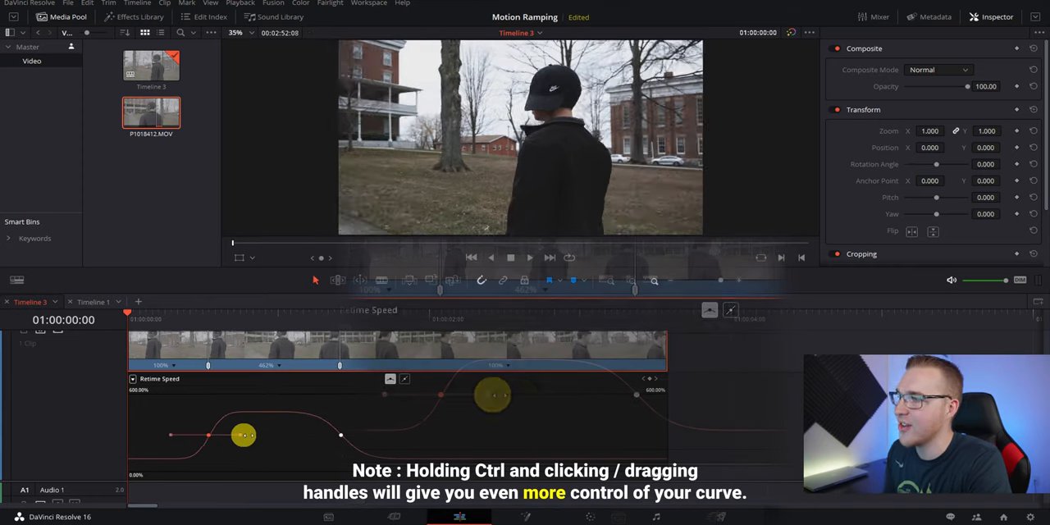
pyautogui.click(528, 256)
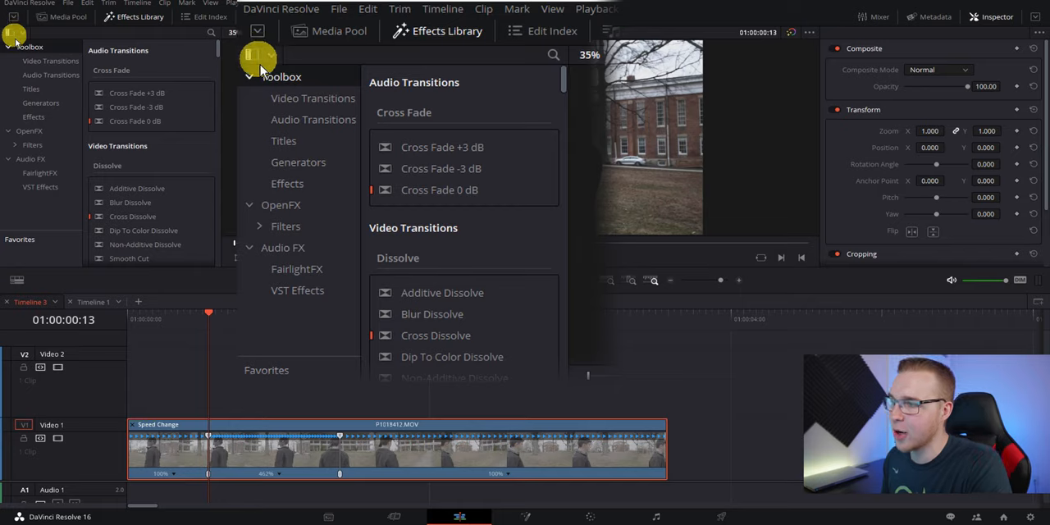
# Step: Add Directional Blur from the Effects Library and view its settings in the Inspector's OpenFX panel
pyautogui.click(30, 131)
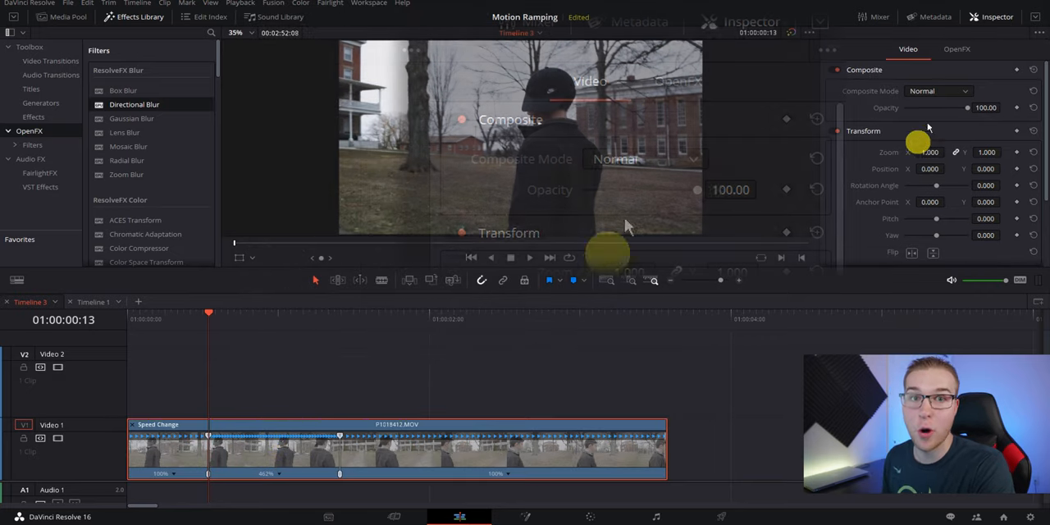
pyautogui.click(957, 50)
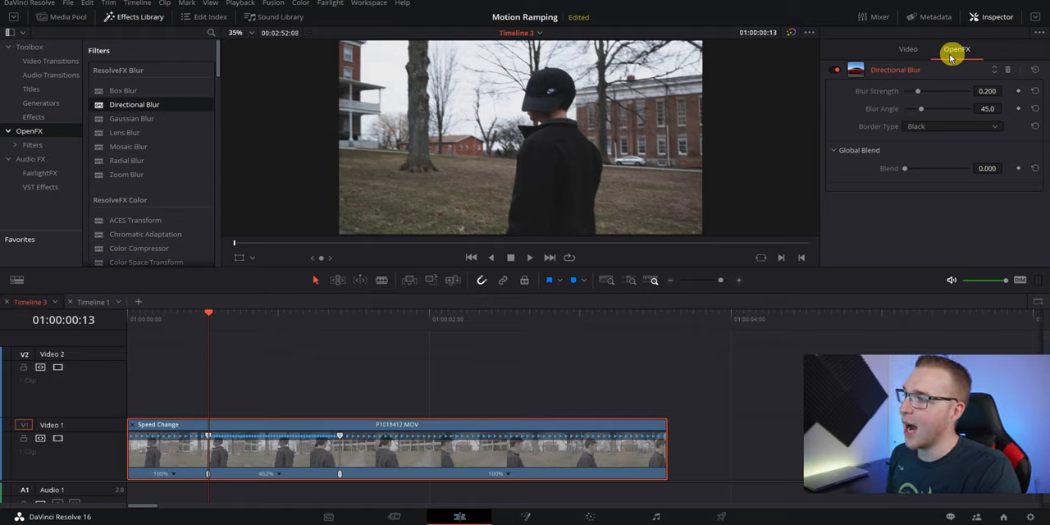
# Step: Set blur strength about 0.746, blur angle 180° and Border Type to Replicate
pyautogui.moveTo(917, 90); pyautogui.dragTo(929, 91)
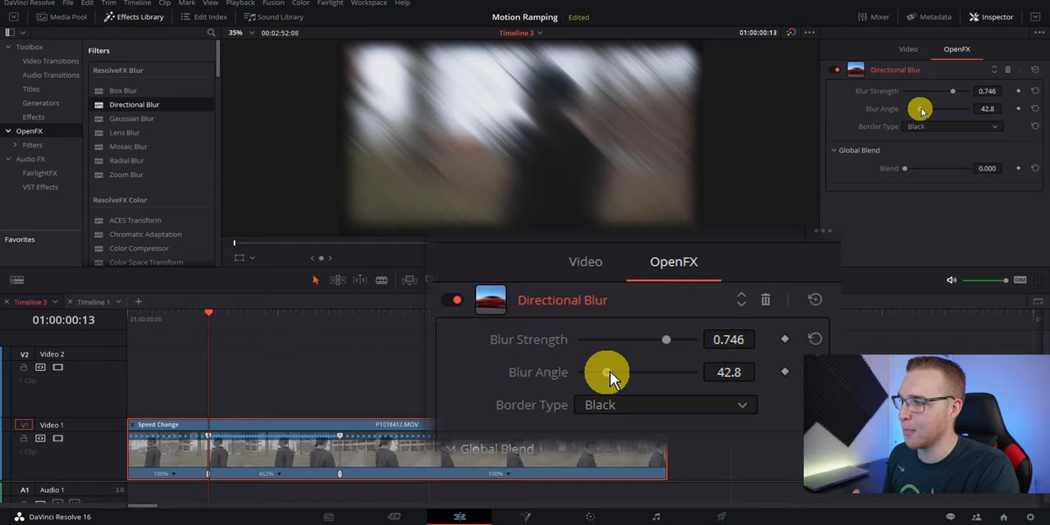
pyautogui.moveTo(607, 371); pyautogui.dragTo(722, 370)
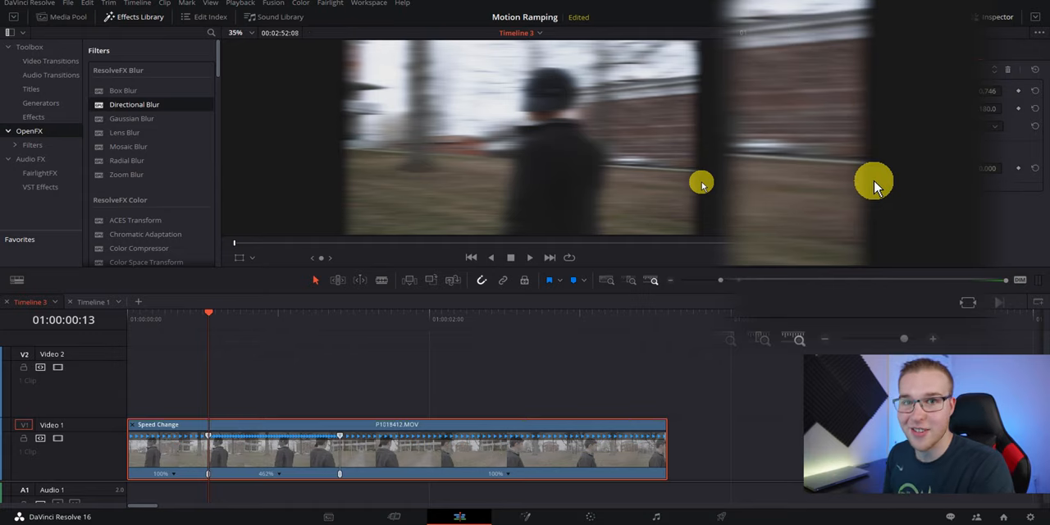
pyautogui.click(998, 16)
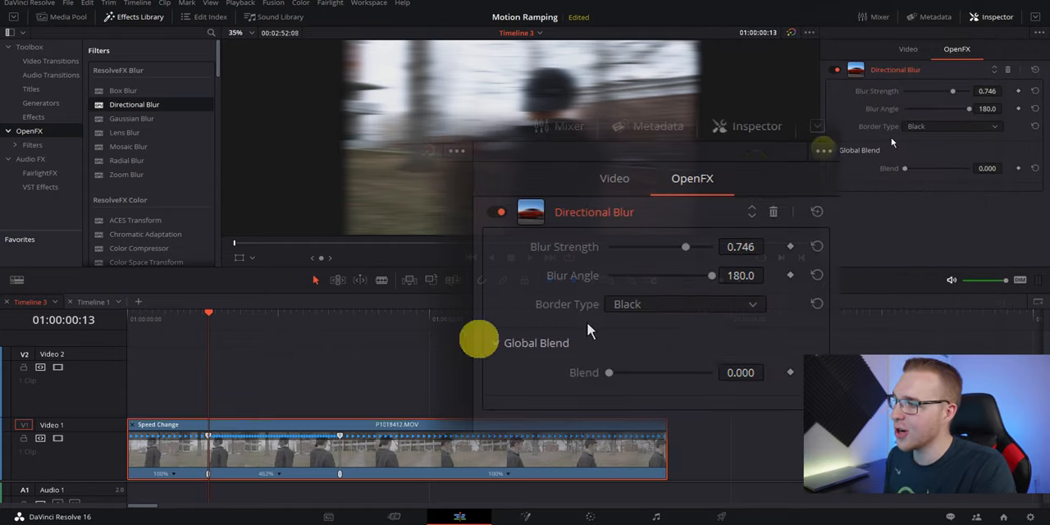
pyautogui.click(683, 305)
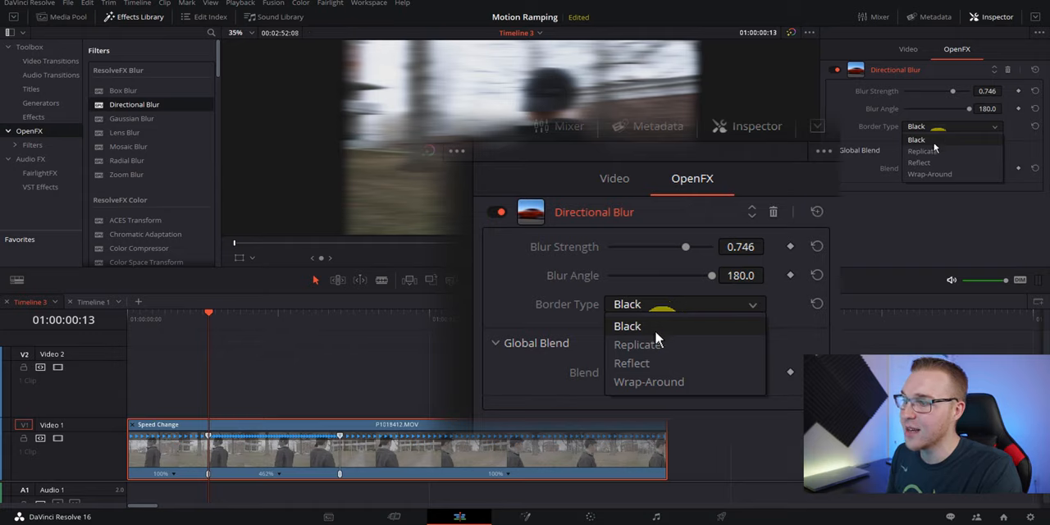
pyautogui.click(637, 345)
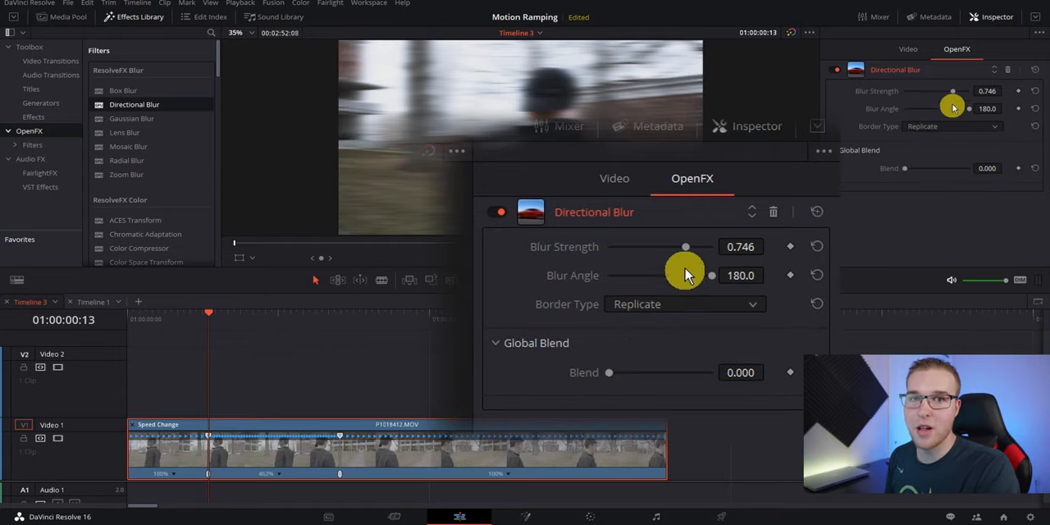
pyautogui.moveTo(686, 246); pyautogui.dragTo(669, 246)
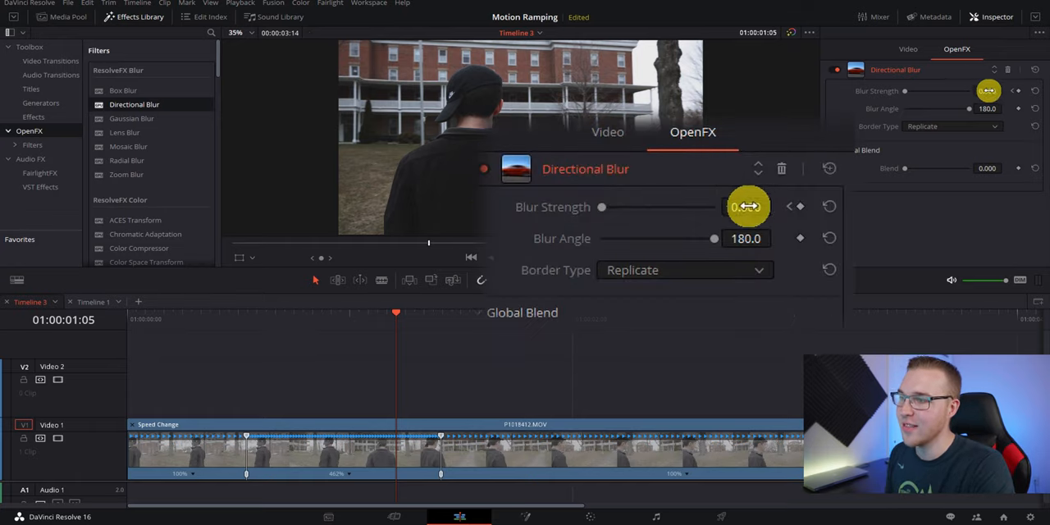
# Step: Keyframe blur strength at 0 at the ramp start, rising to about 0.703 further in
pyautogui.moveTo(747, 206); pyautogui.dragTo(601, 207)
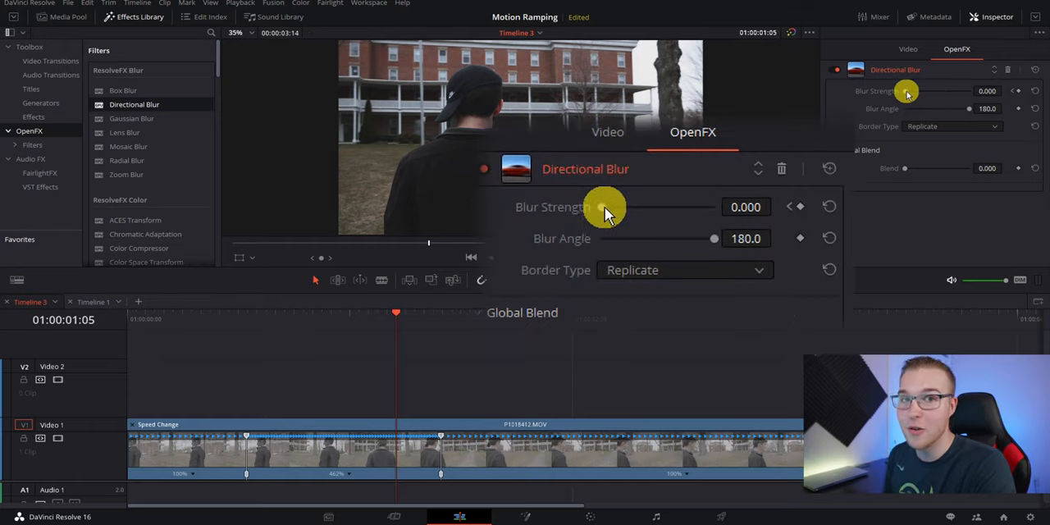
pyautogui.moveTo(607, 206); pyautogui.dragTo(686, 207)
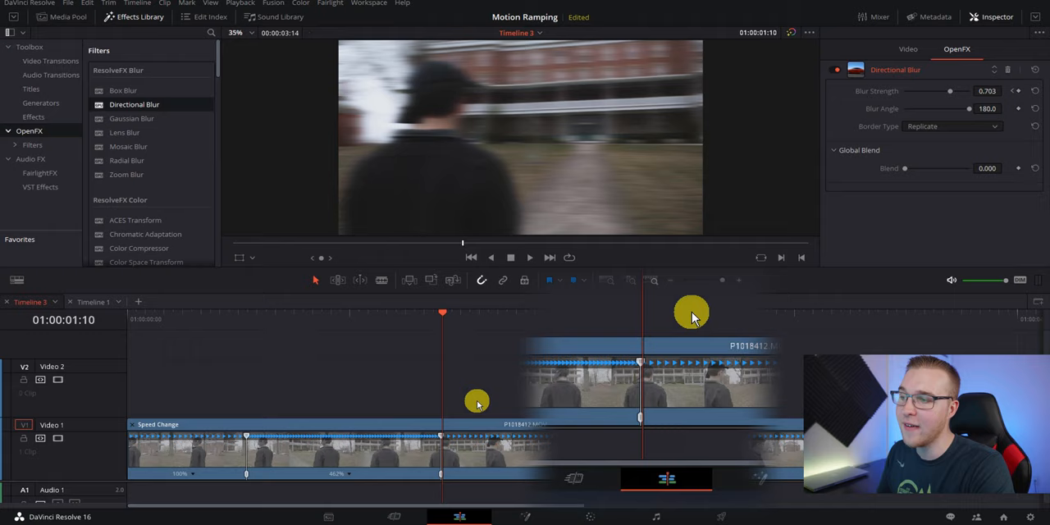
pyautogui.click(529, 257)
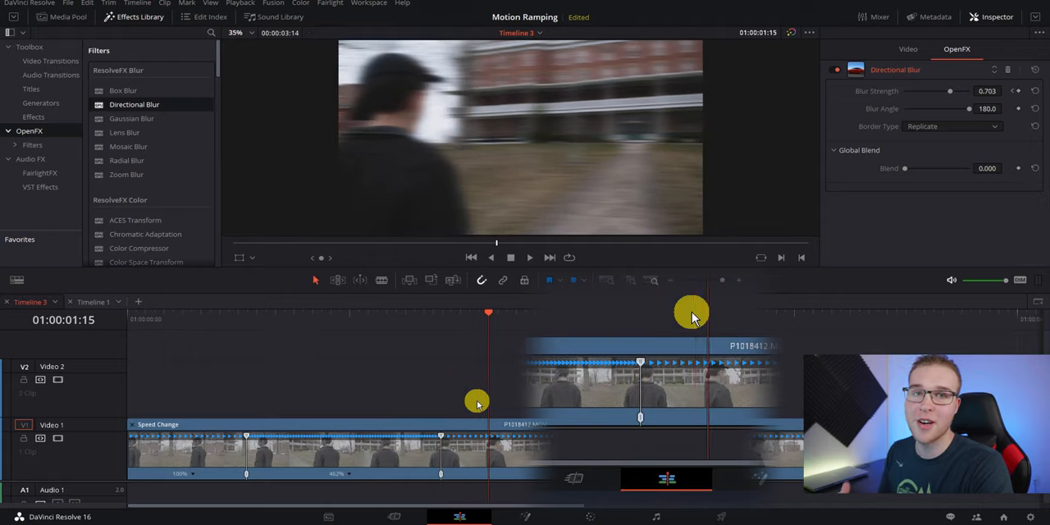